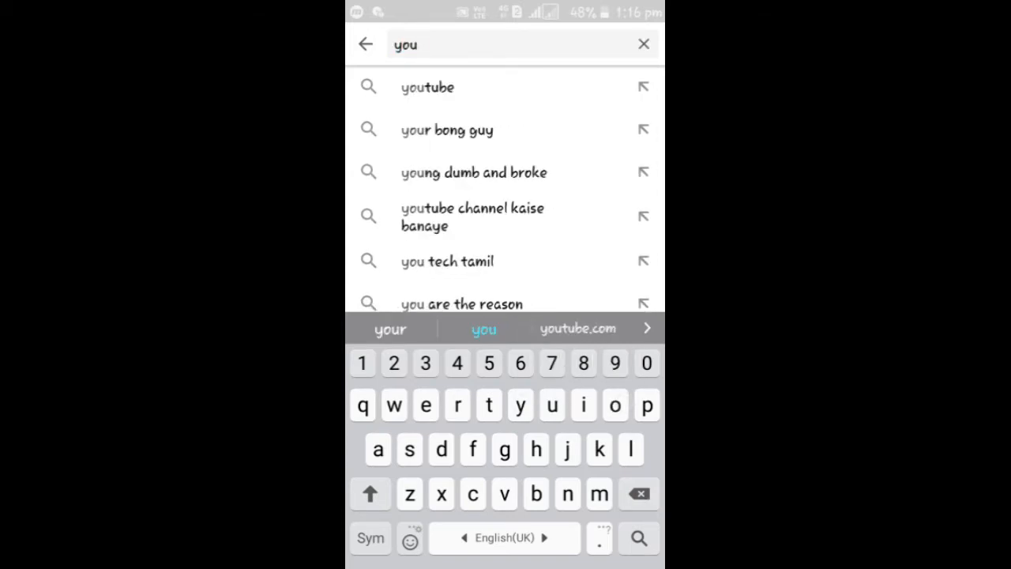
# Search YouTube for 'youtube earning', bringing up results headed by the kingviews.net ad.
pyautogui.click(425, 404)
pyautogui.write('tube earning')
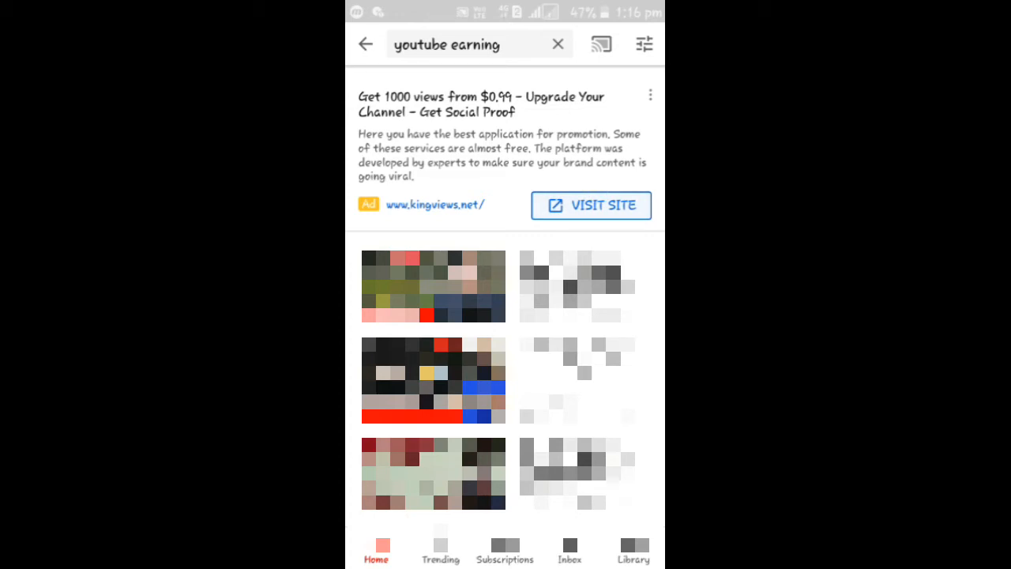
# Visit kingviews.net from the ad and review its YouTube views, subscribers, likes, shares and comments packages.
pyautogui.click(590, 205)
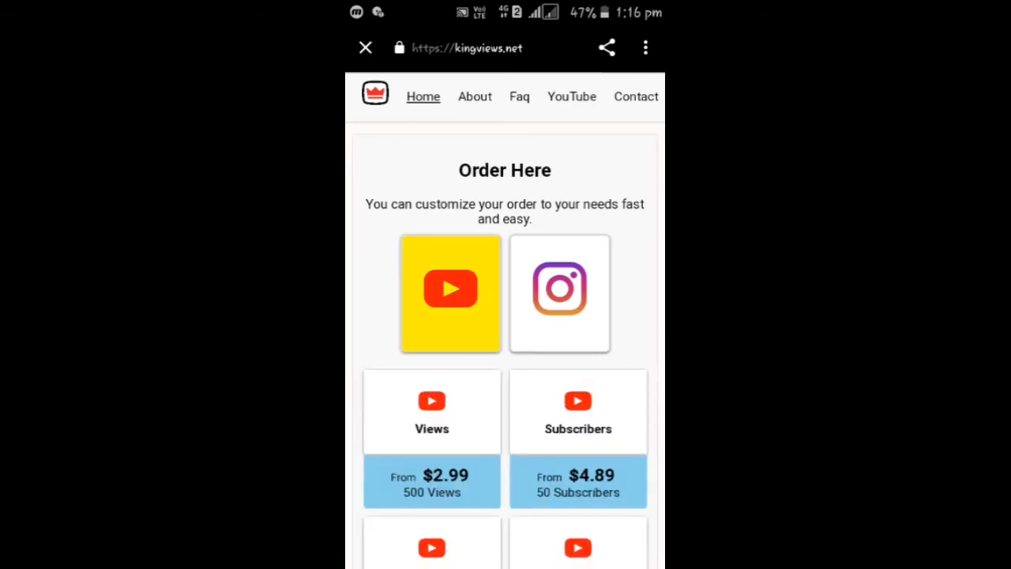
pyautogui.scroll(-3)
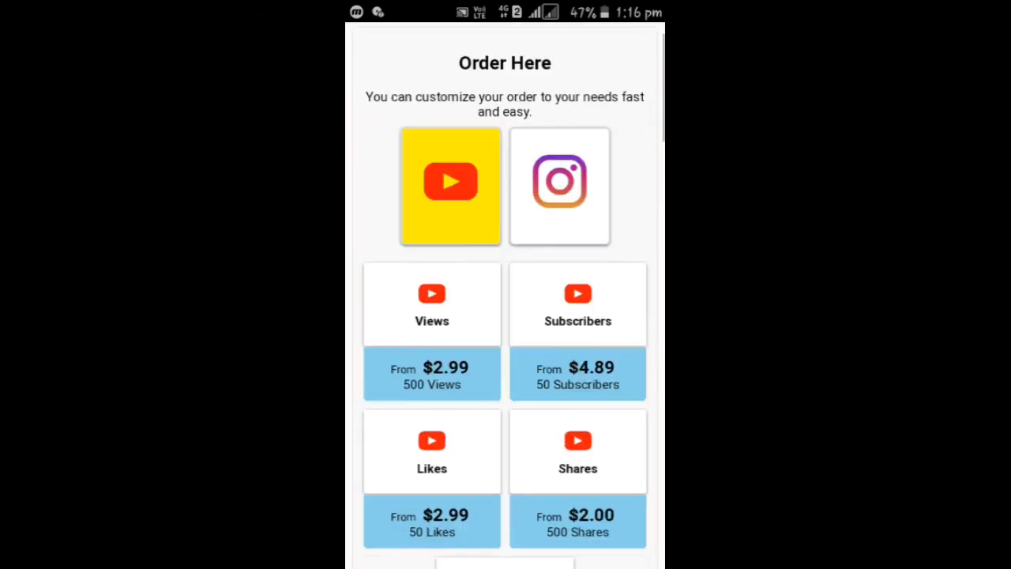
pyautogui.scroll(-3)
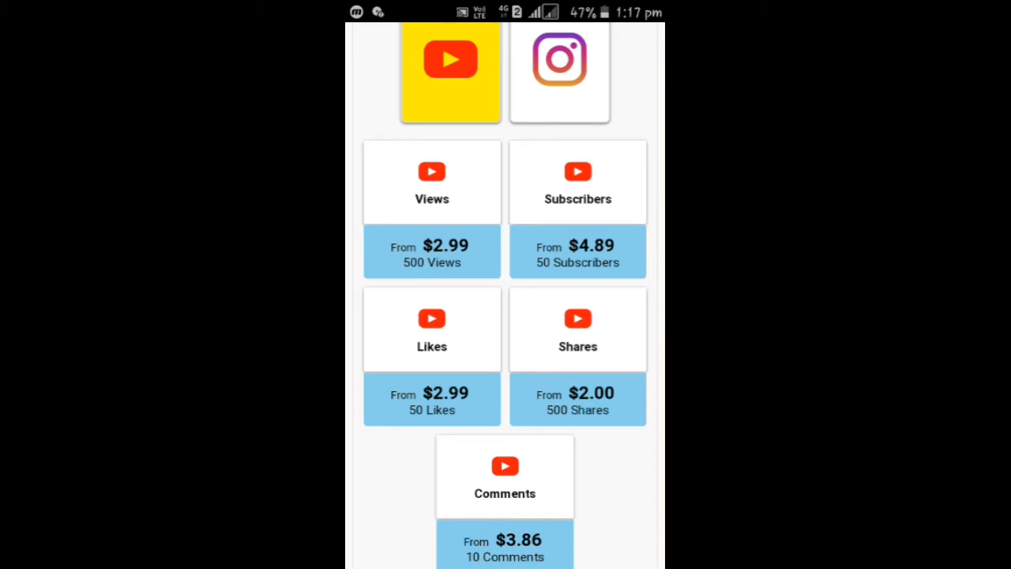
pyautogui.scroll(-3)
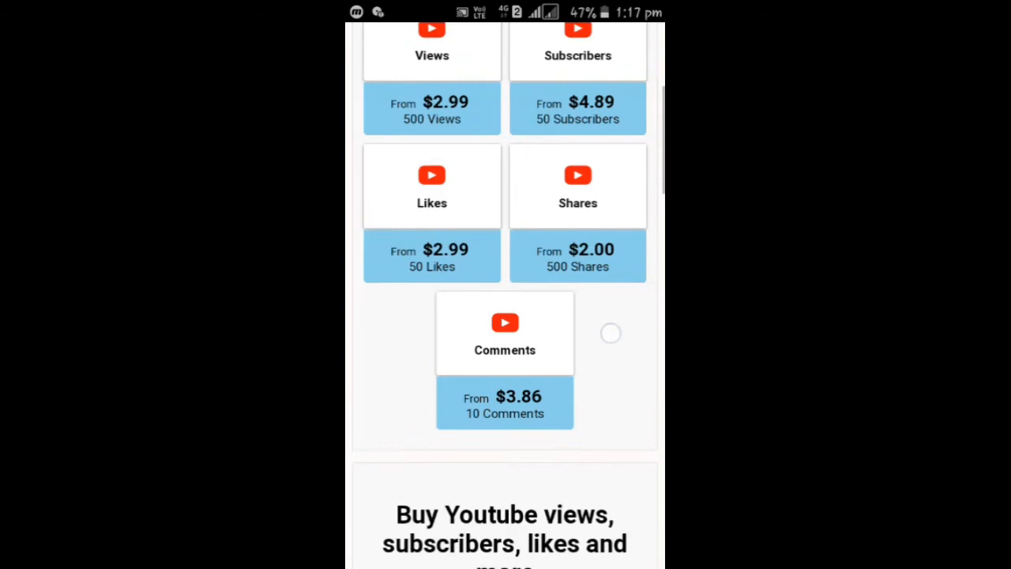
pyautogui.scroll(-3)
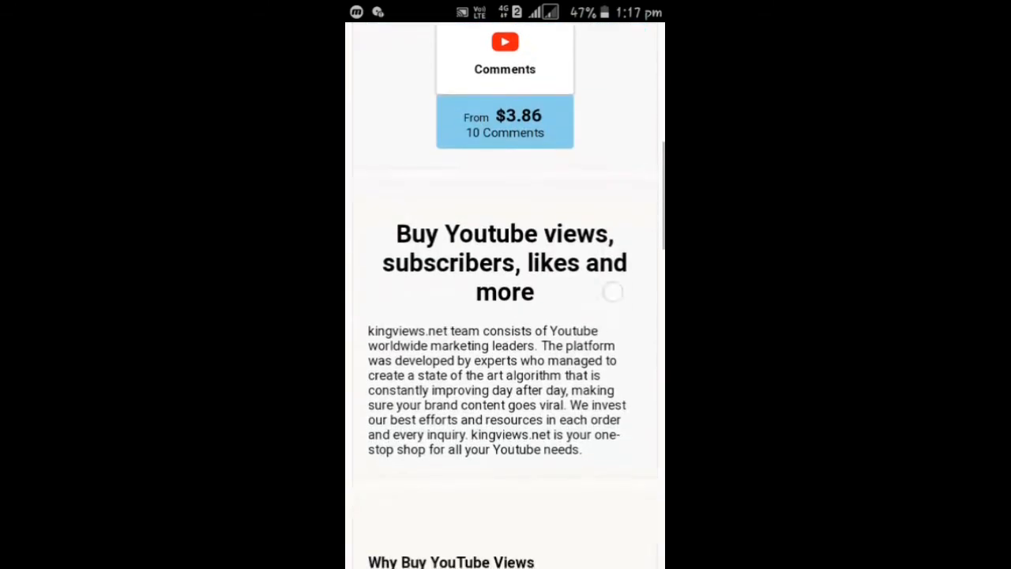
pyautogui.scroll(-3)
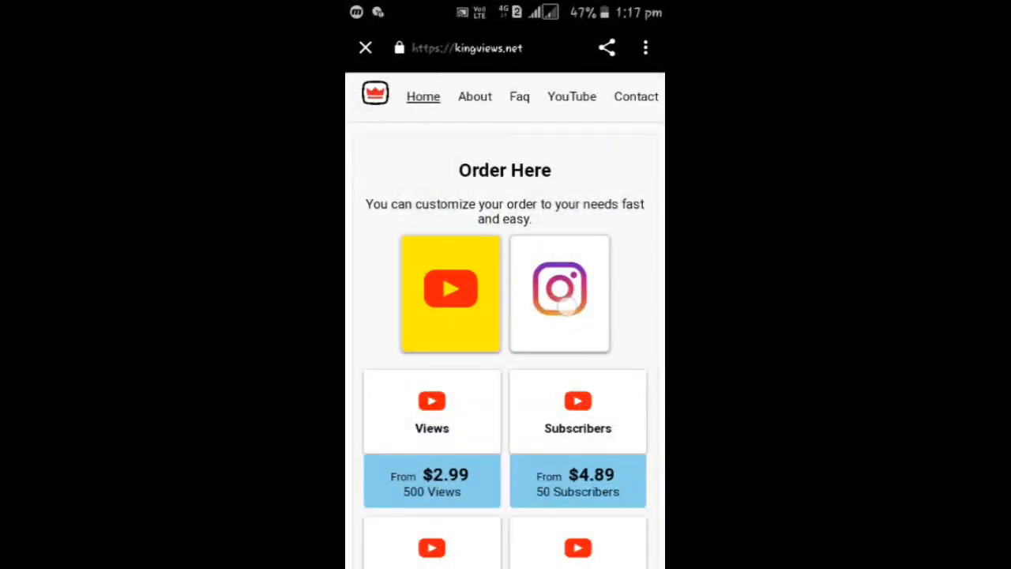
# Switch to Instagram packages: views from $1.90, likes from $2.89, followers from $3.90.
pyautogui.click(559, 293)
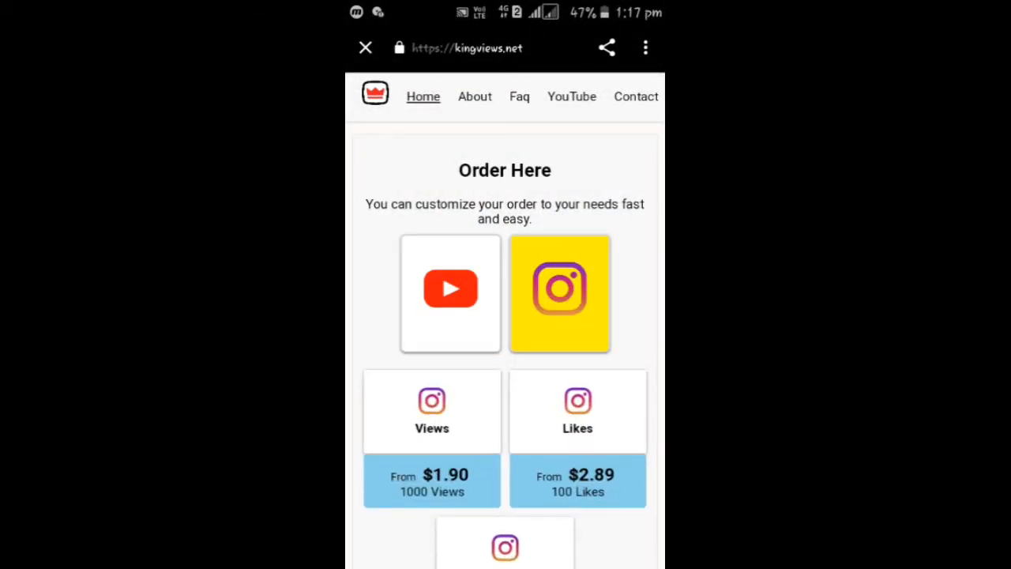
pyautogui.scroll(-3)
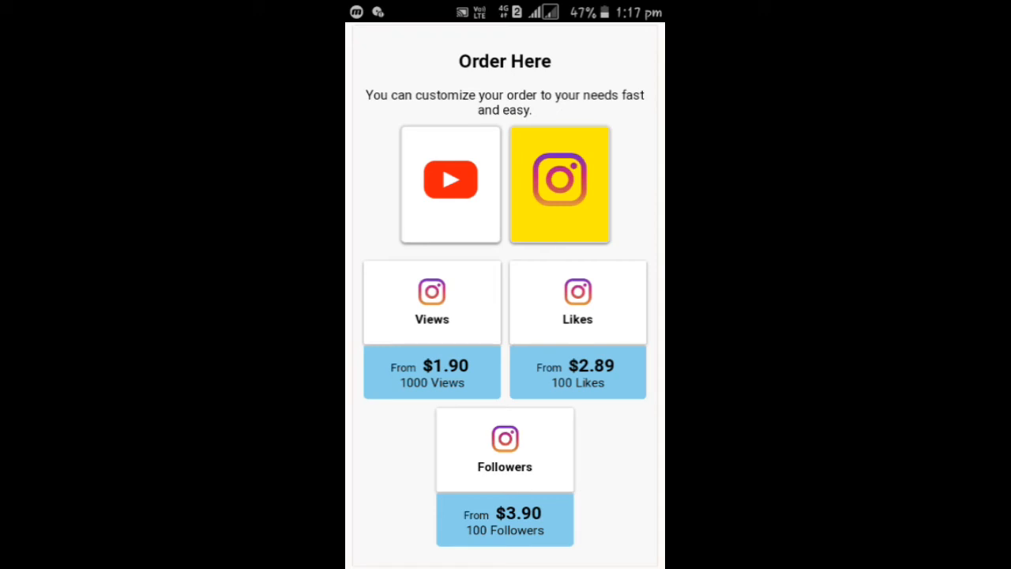
pyautogui.scroll(-3)
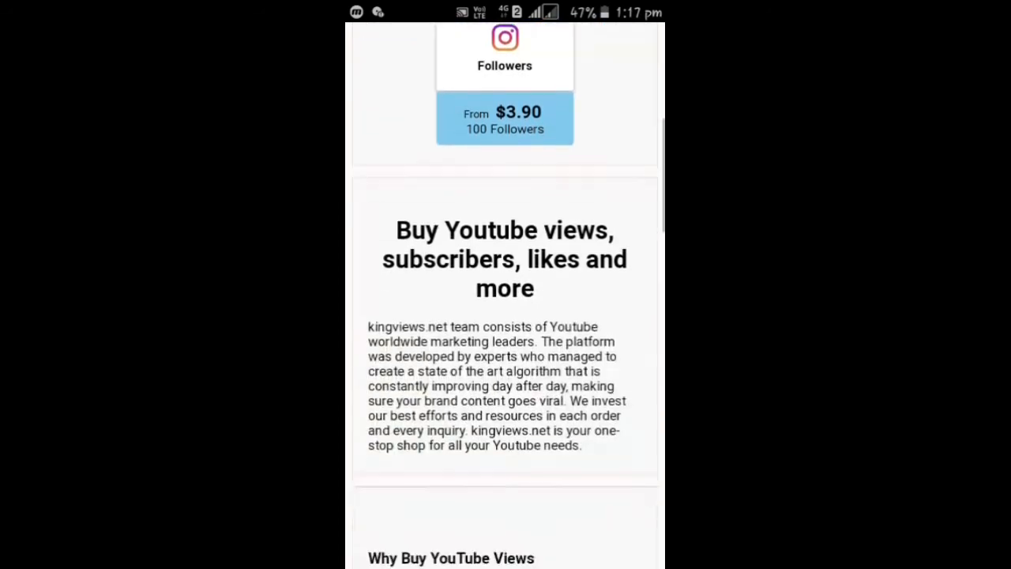
pyautogui.scroll(-3)
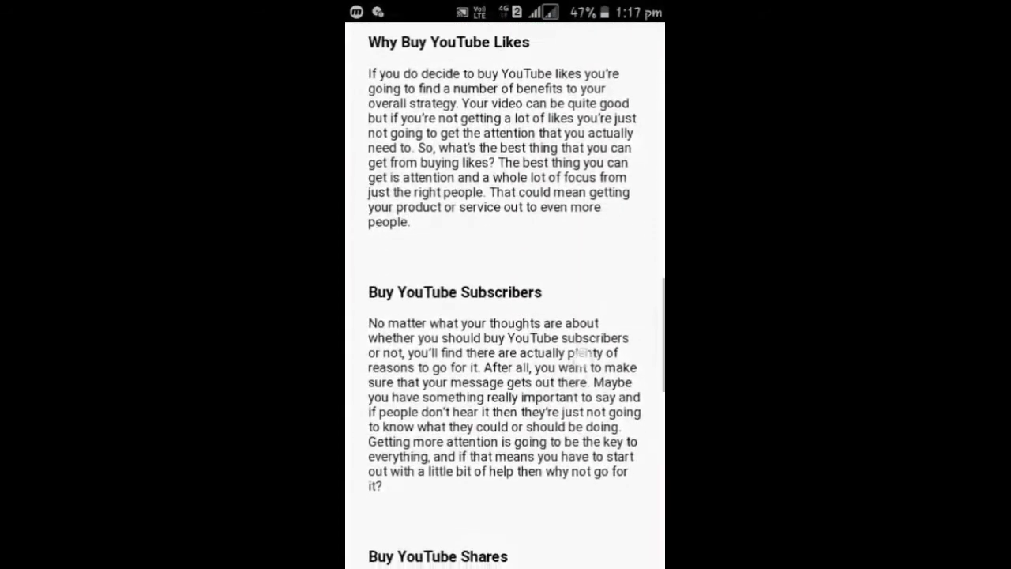
pyautogui.scroll(-3)
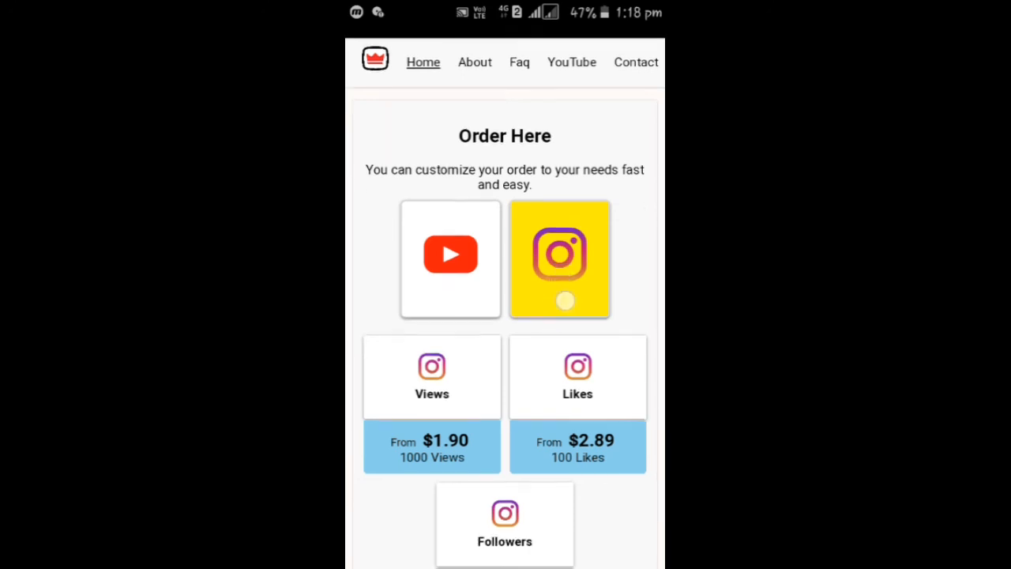
pyautogui.scroll(-3)
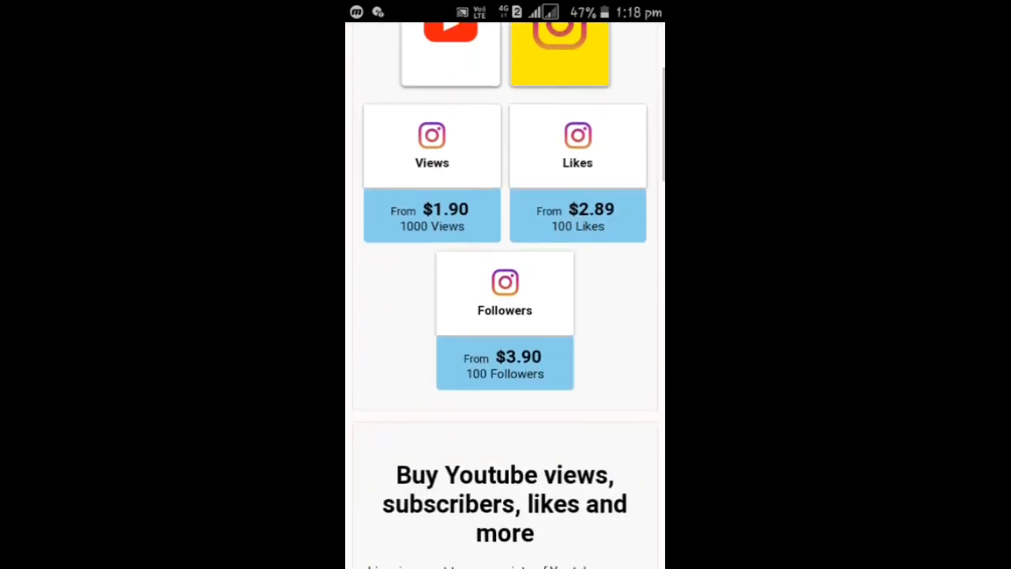